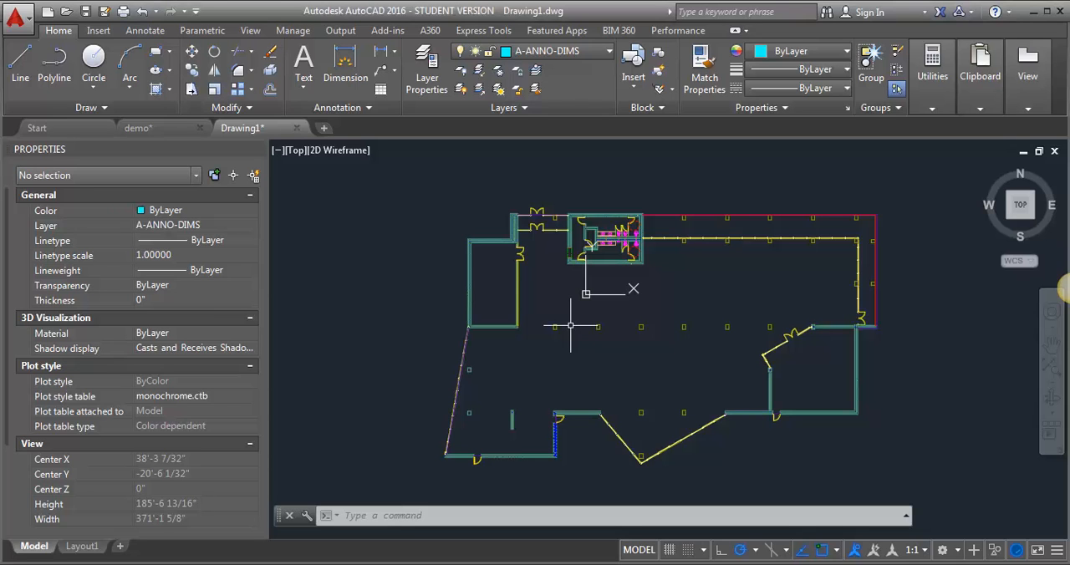
mouse_move(600, 328)
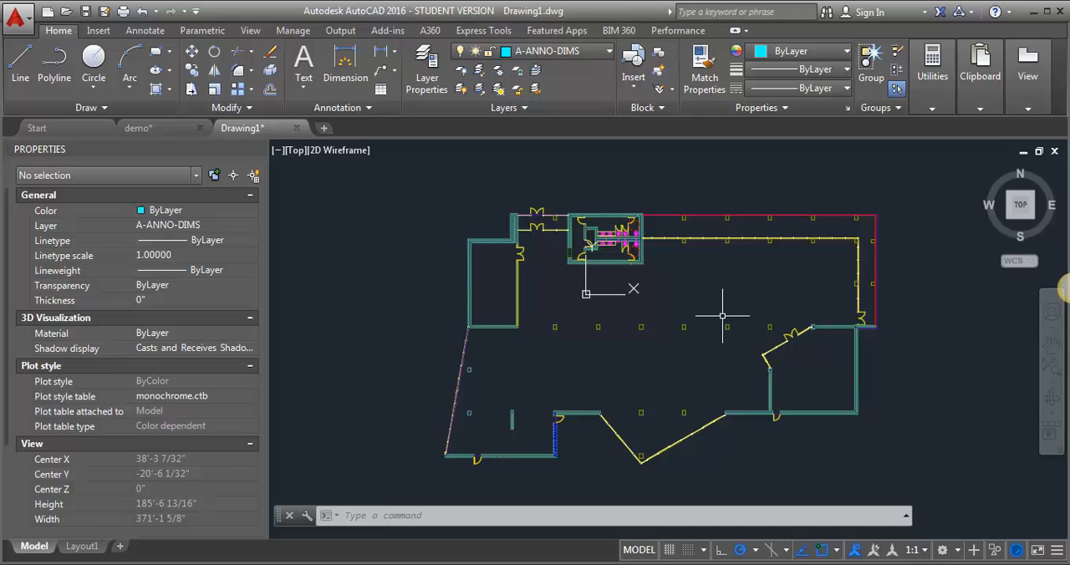
Step: Place a linear dimension along the room's bottom wall, accepting the 1:1 annotation scale
scroll(down, 3)
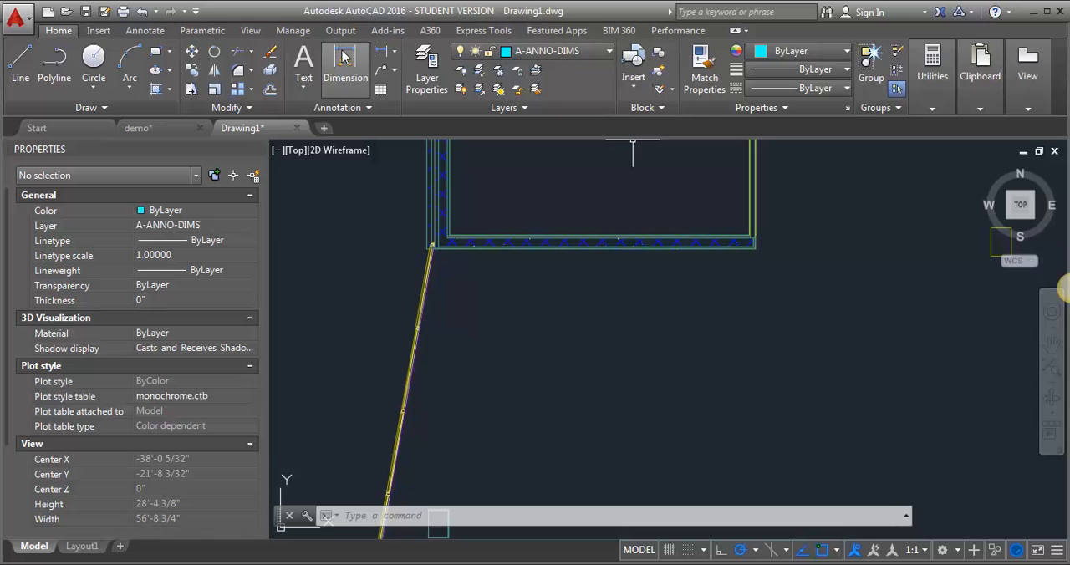
click(344, 64)
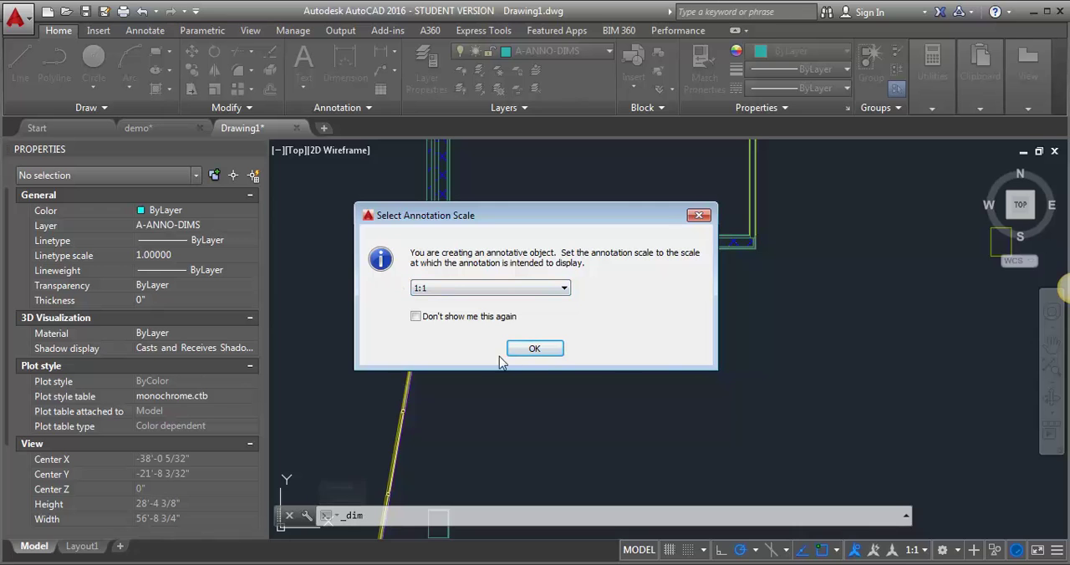
click(535, 348)
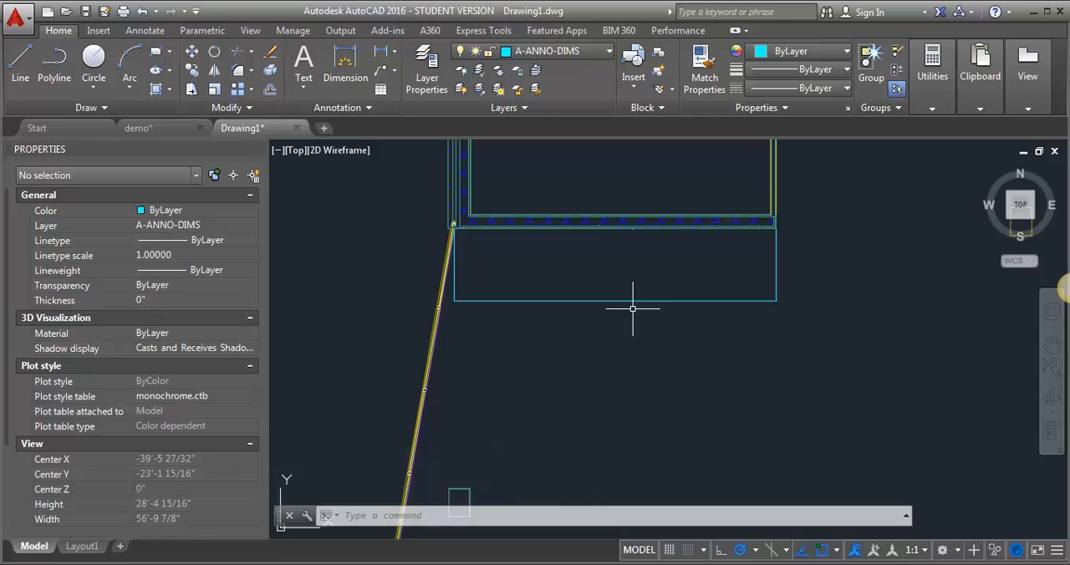
mouse_move(627, 266)
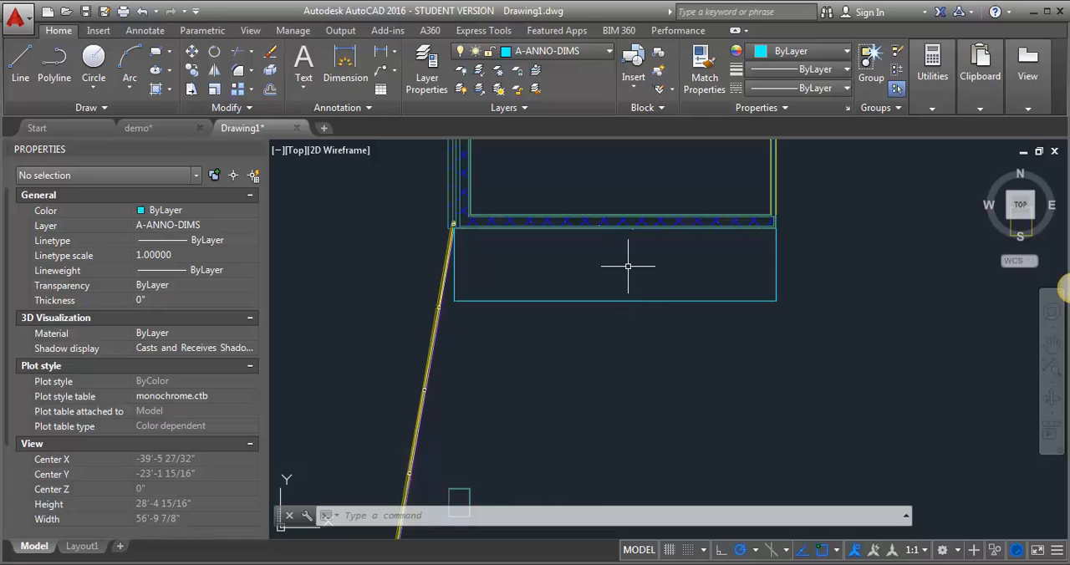
mouse_move(667, 267)
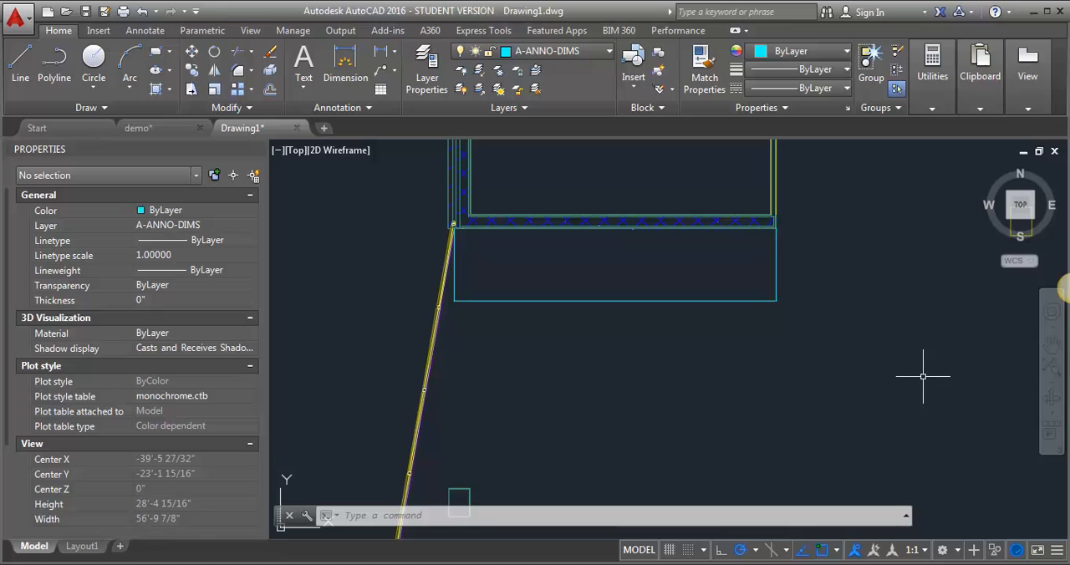
mouse_move(934, 557)
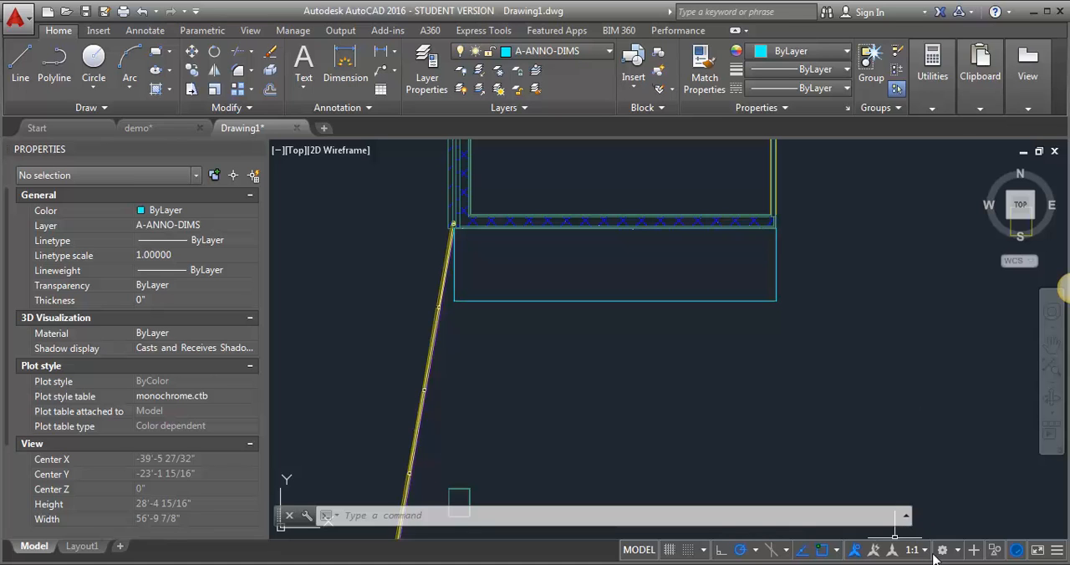
Step: Switch the drawing's annotation scale to 1/8"=1'-0" and dimension the wall at 22'-11"
click(925, 548)
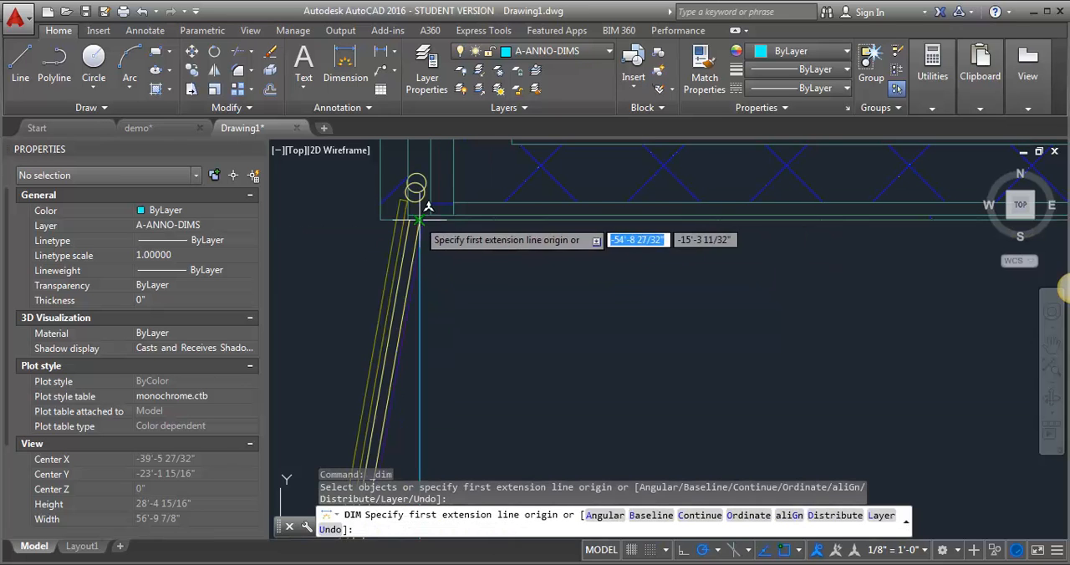
click(418, 220)
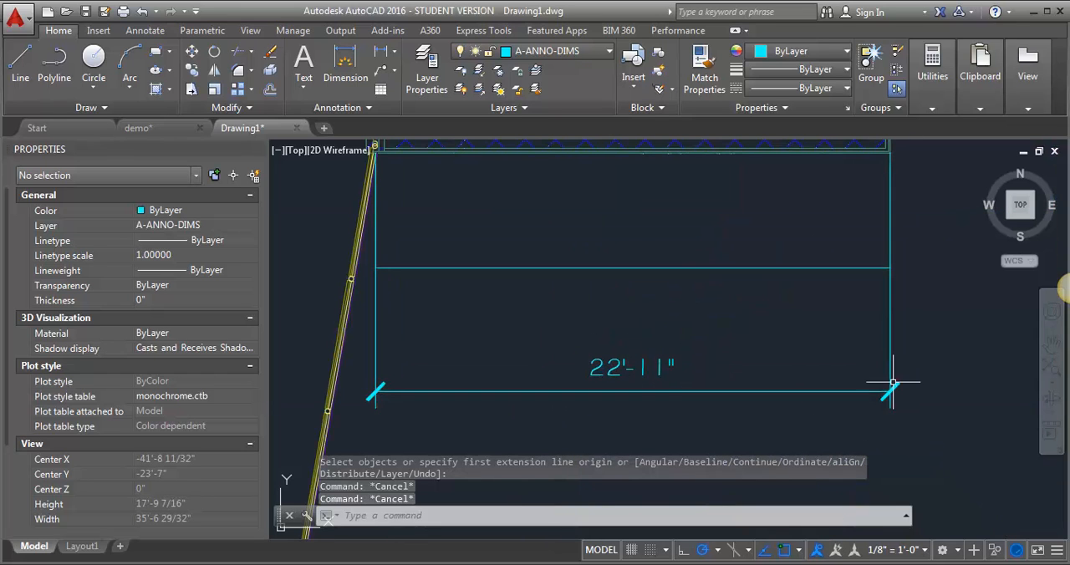
mouse_move(902, 376)
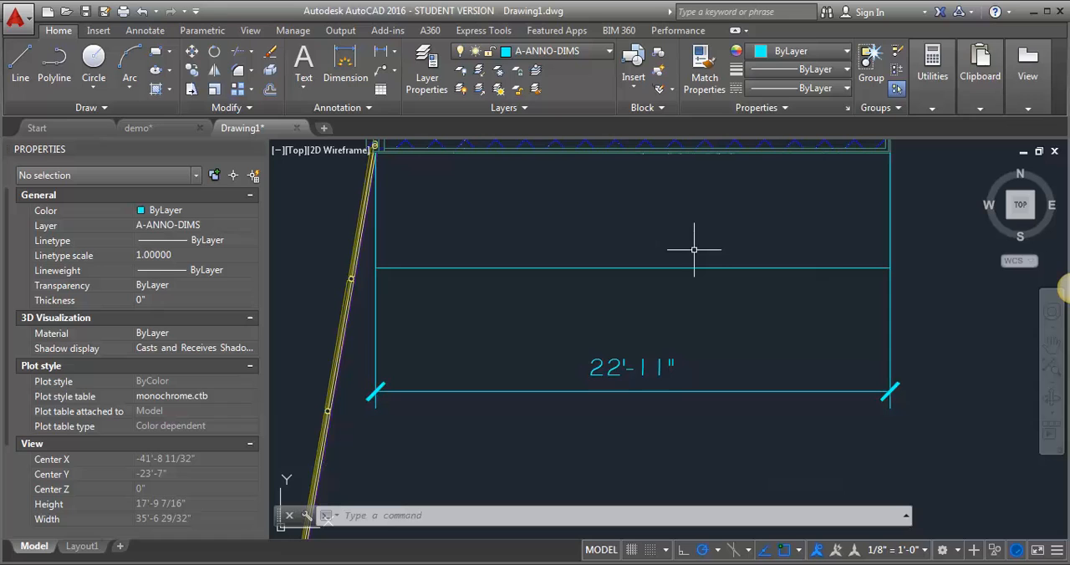
mouse_move(695, 264)
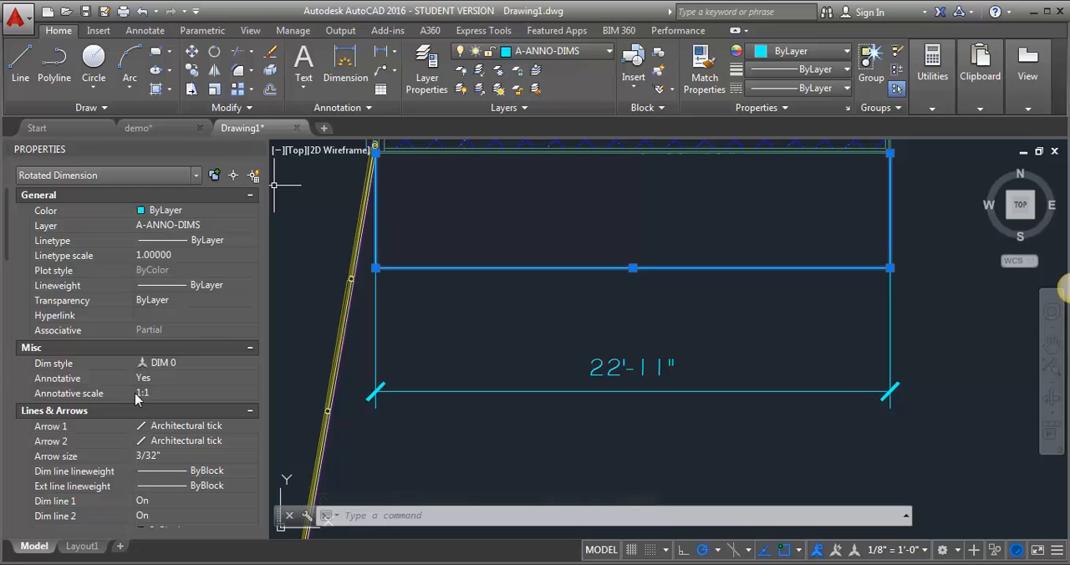
Step: Select the original 1:1 dimension's Annotative scale field in the Properties palette
click(251, 393)
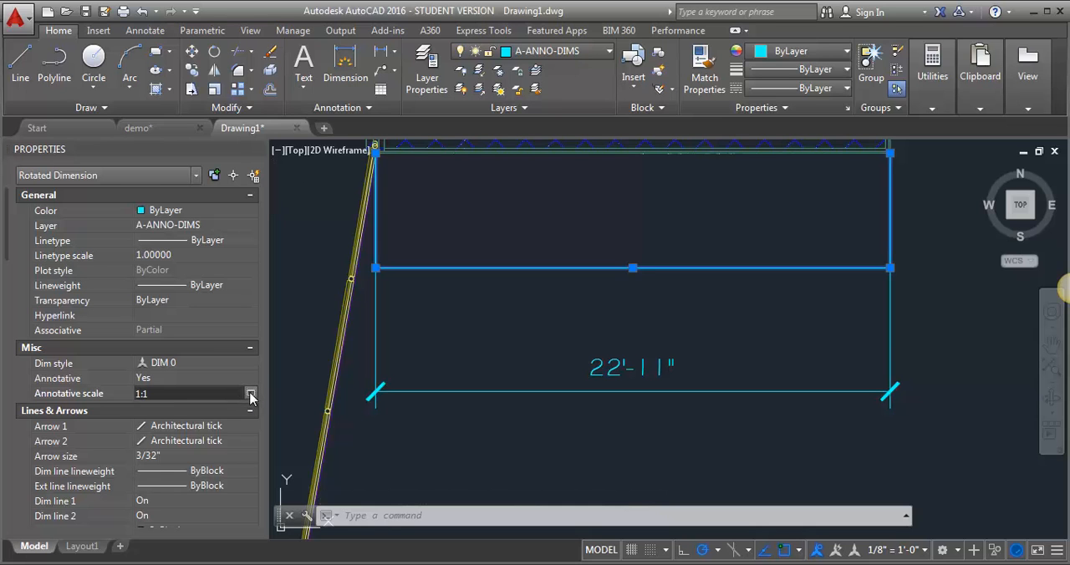
Step: Add the 1/8"=1'-0" annotative scale to the original dimension so it reads 22'-11" legibly
click(251, 393)
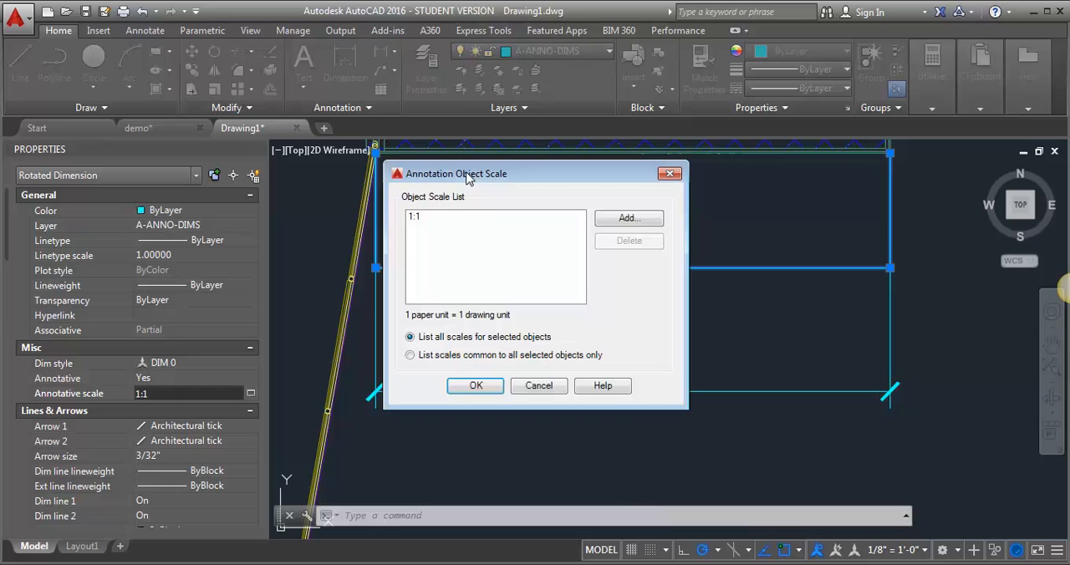
mouse_move(482, 226)
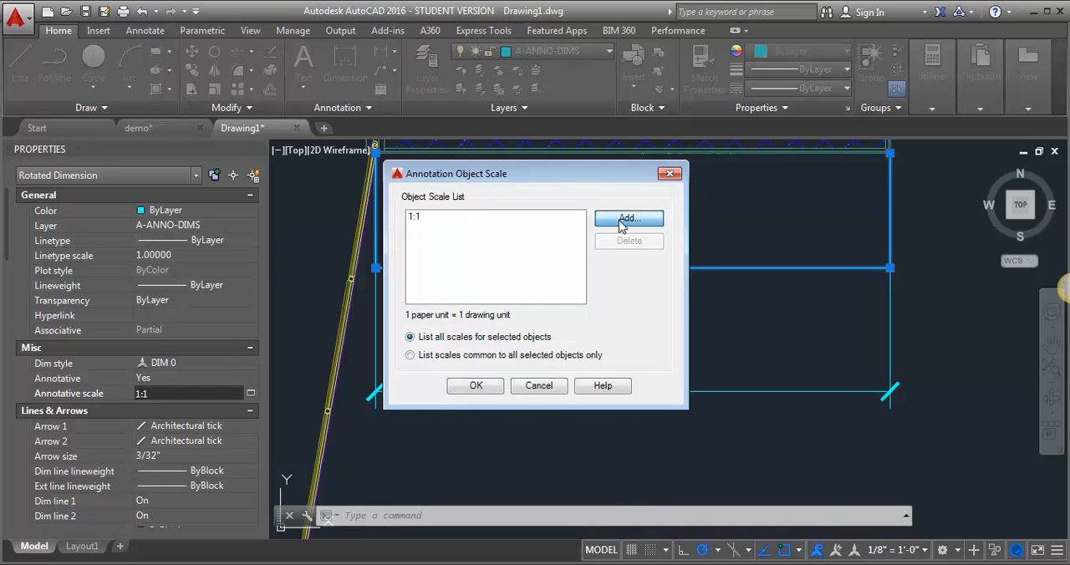
click(629, 217)
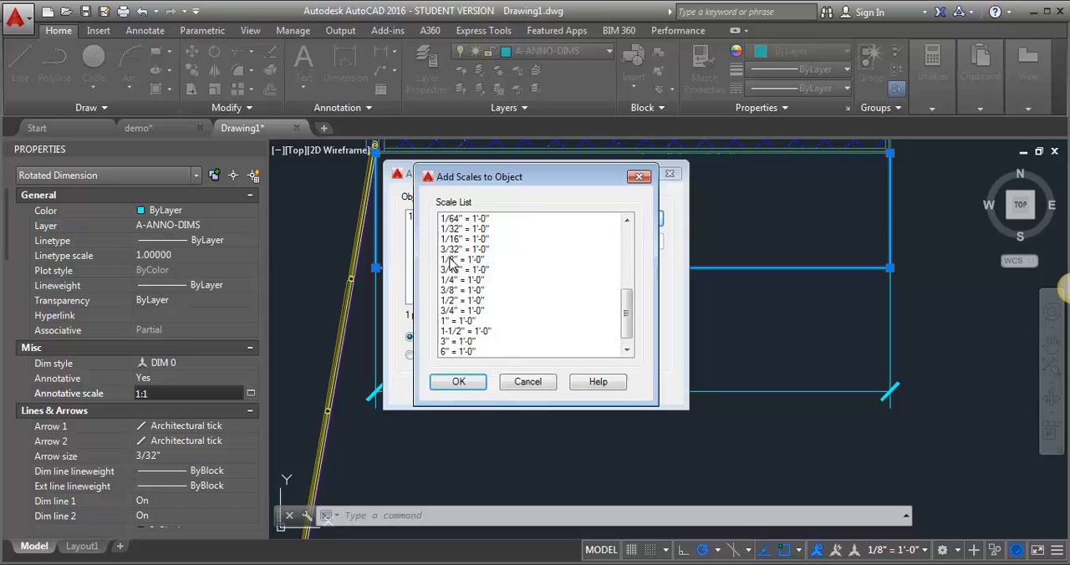
click(465, 259)
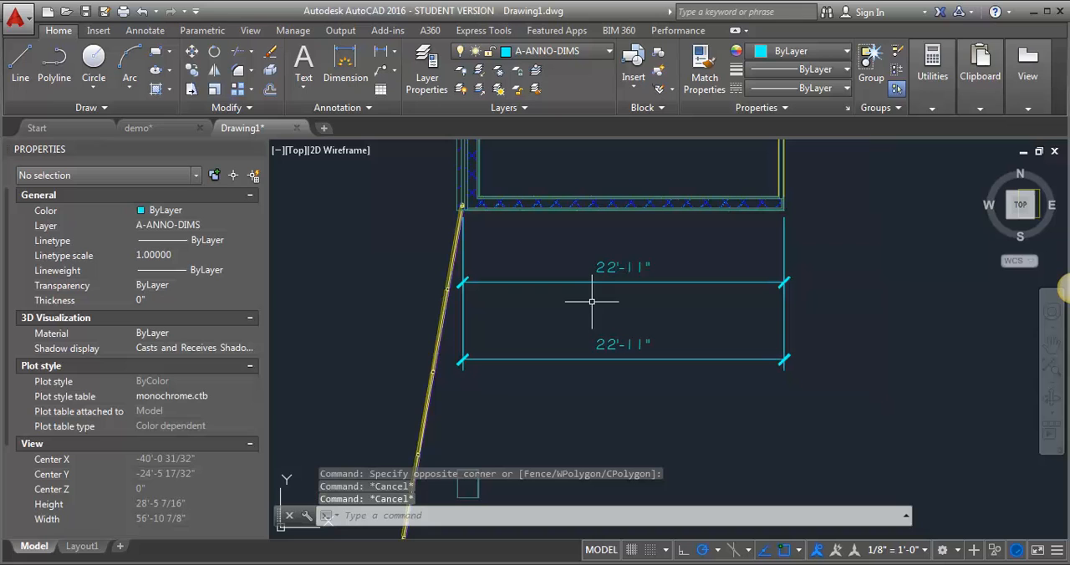
mouse_move(478, 393)
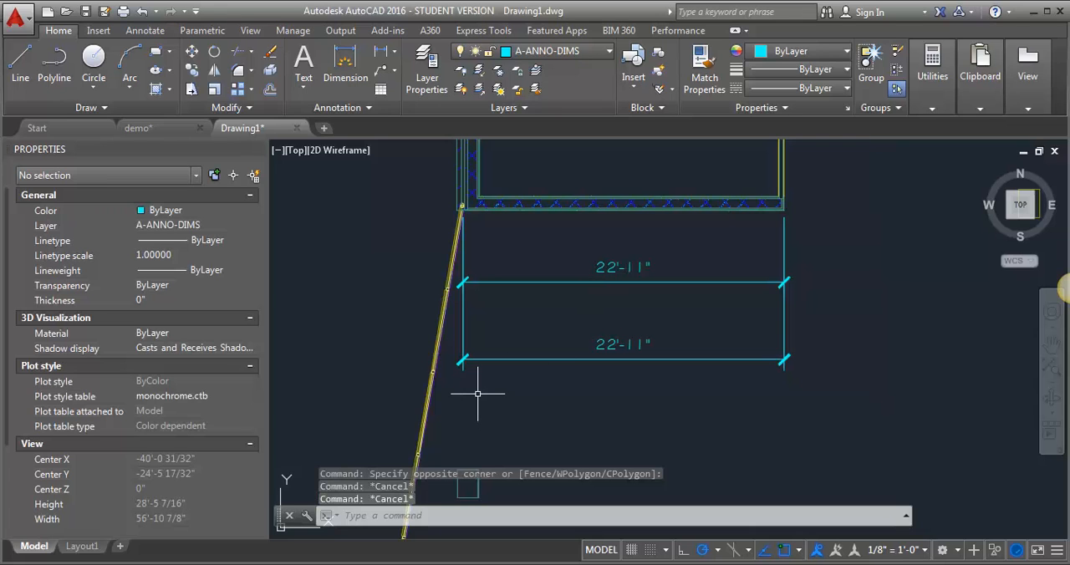